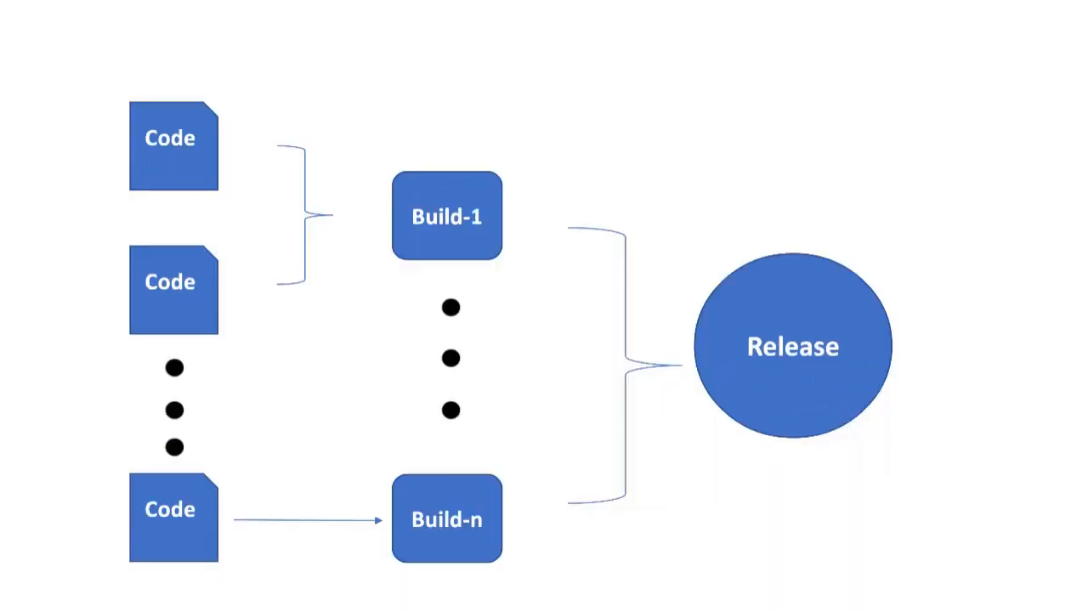
{"action": "mouse_move", "coordinate": [490, 63]}
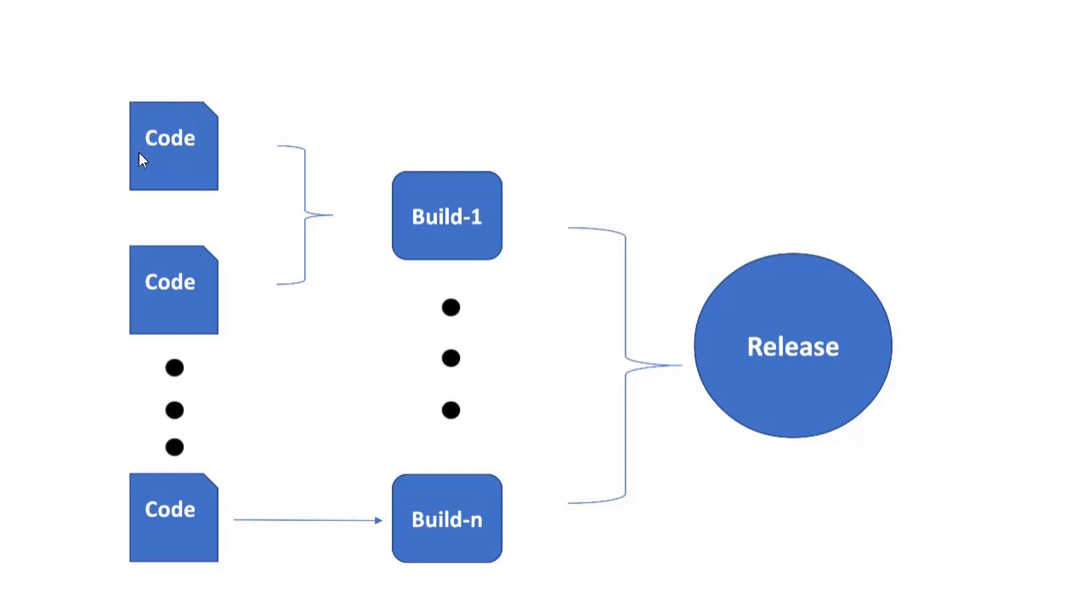
{"action": "mouse_move", "coordinate": [185, 168]}
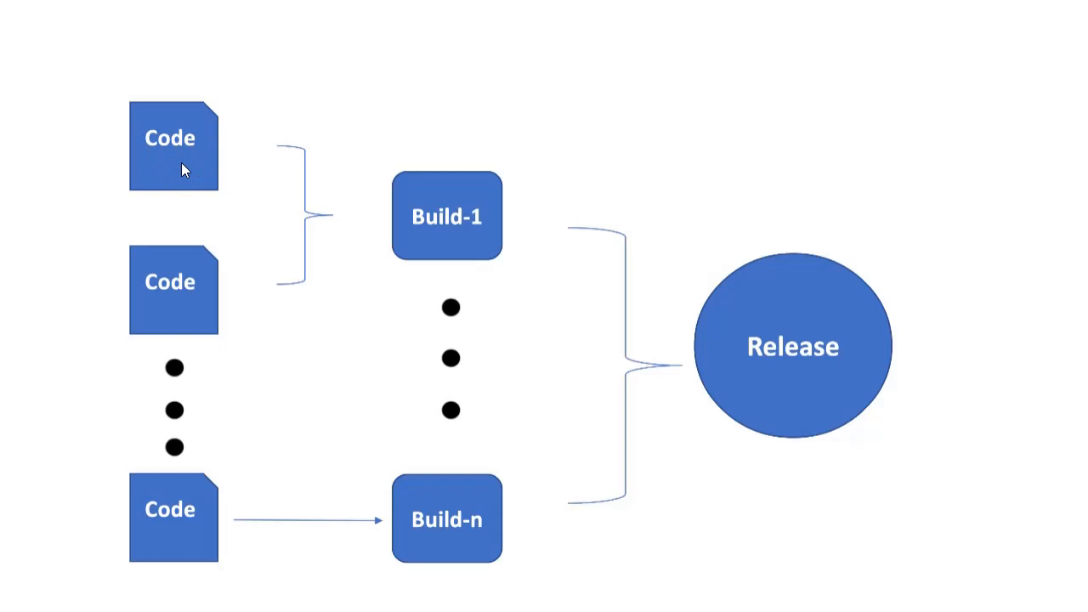
{"action": "mouse_move", "coordinate": [193, 222]}
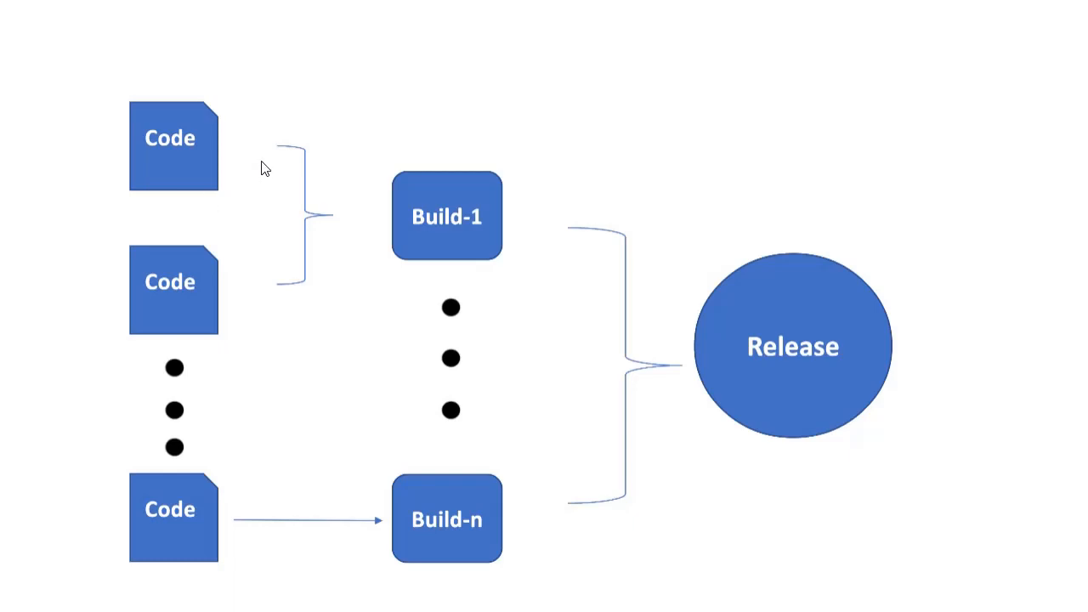
{"action": "mouse_move", "coordinate": [449, 222]}
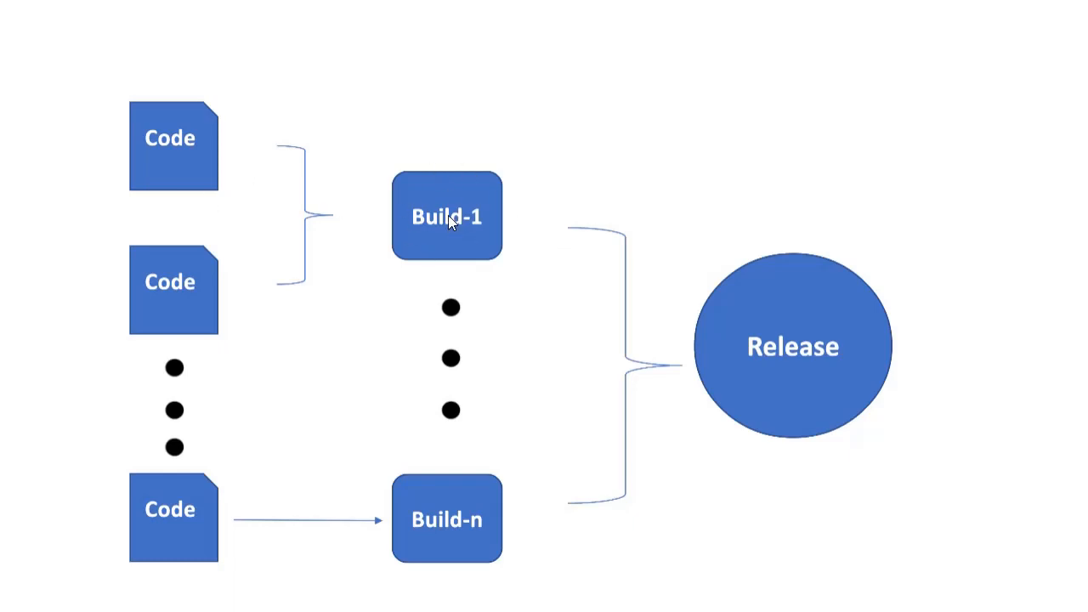
{"action": "mouse_move", "coordinate": [473, 244]}
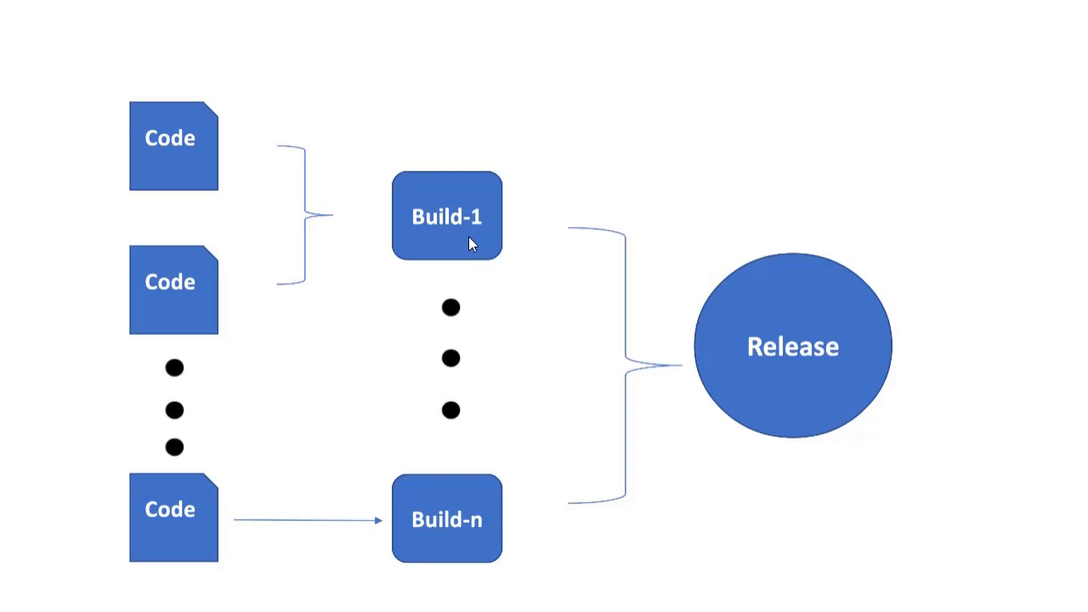